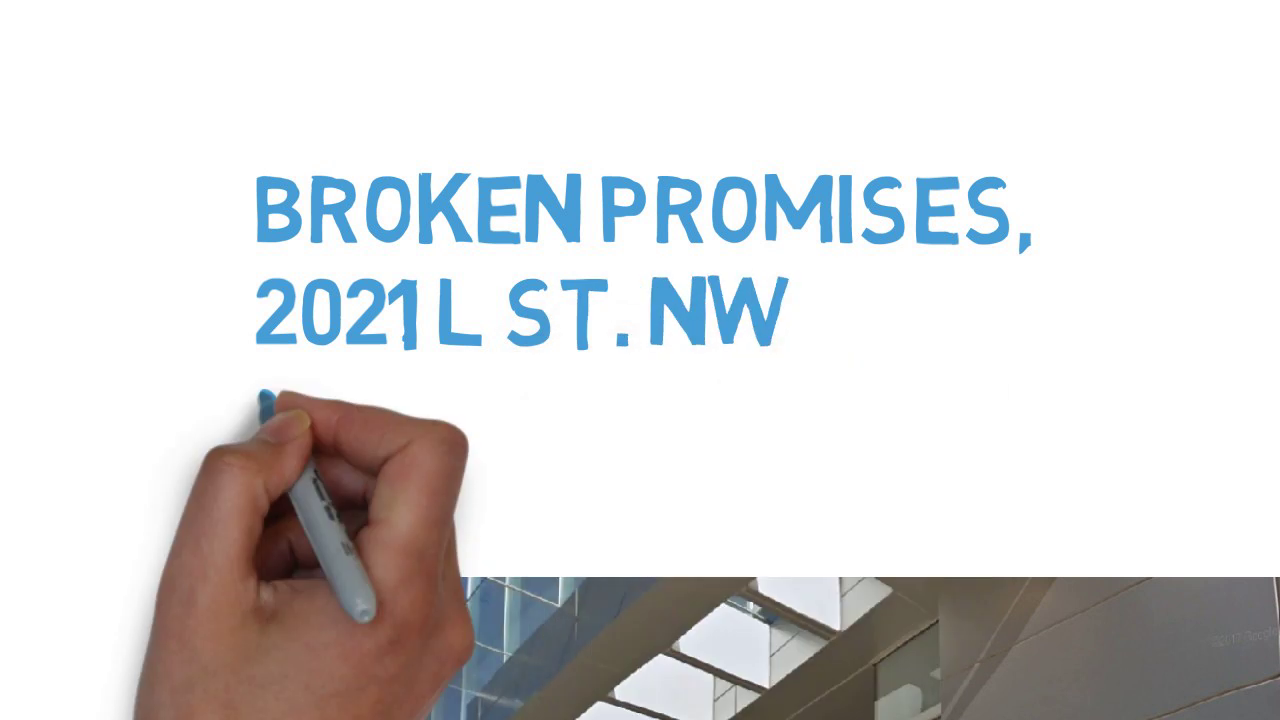
type("UNIT 101 #324 WA")
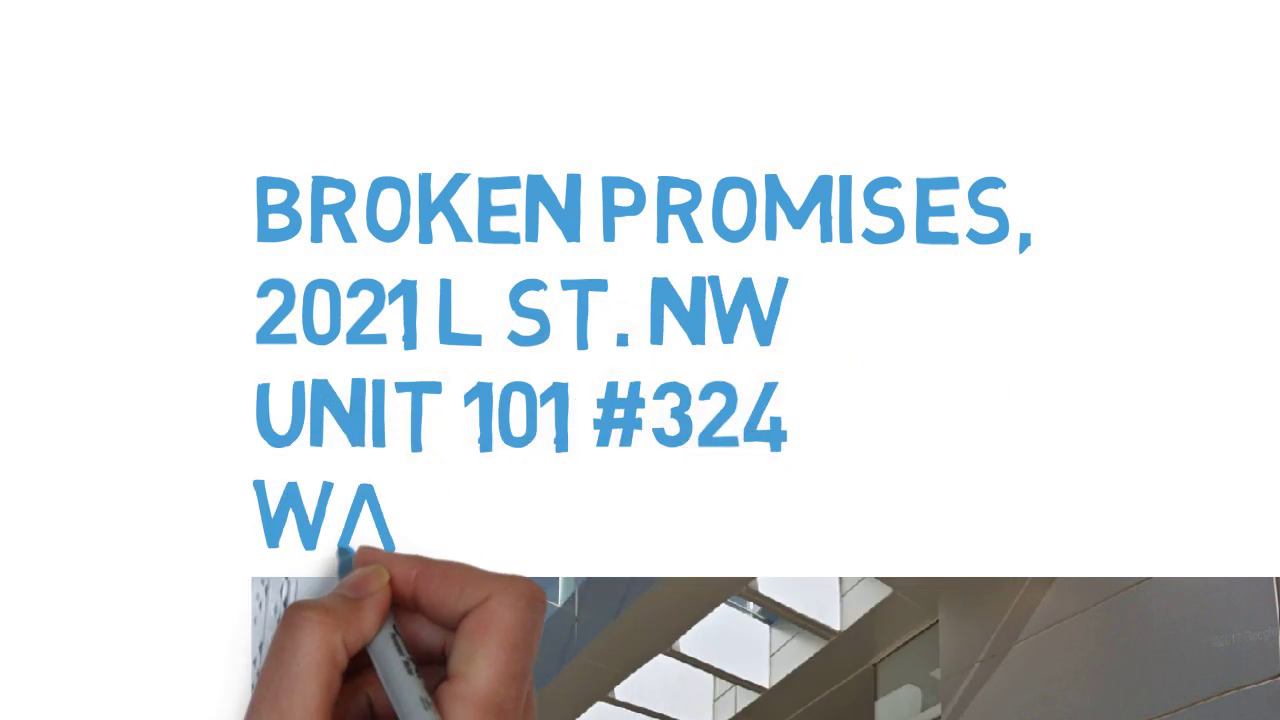